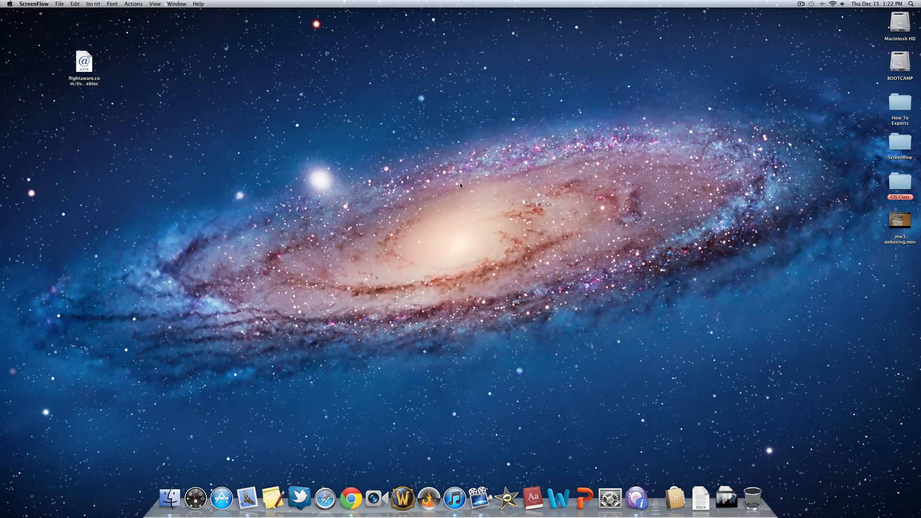
pyautogui.moveTo(611, 499)
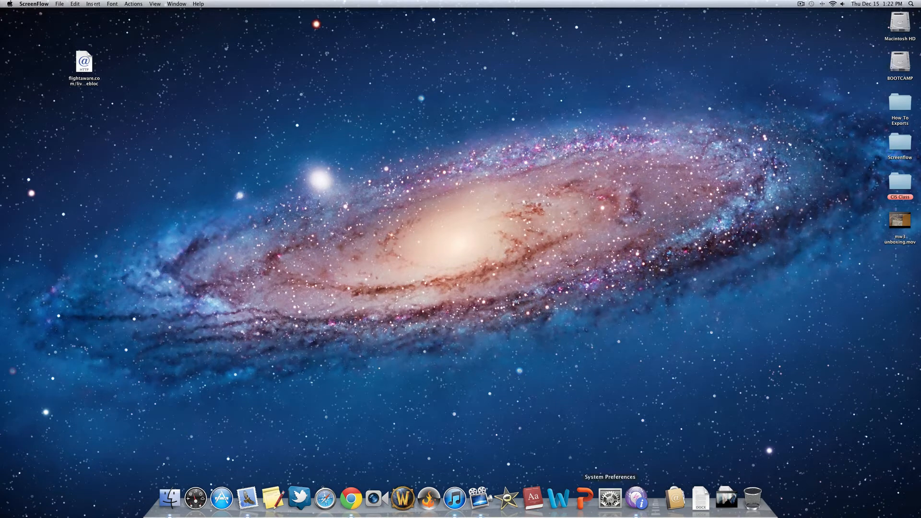
# Bring up System Preferences so Displays settings appear on both monitors
pyautogui.click(610, 498)
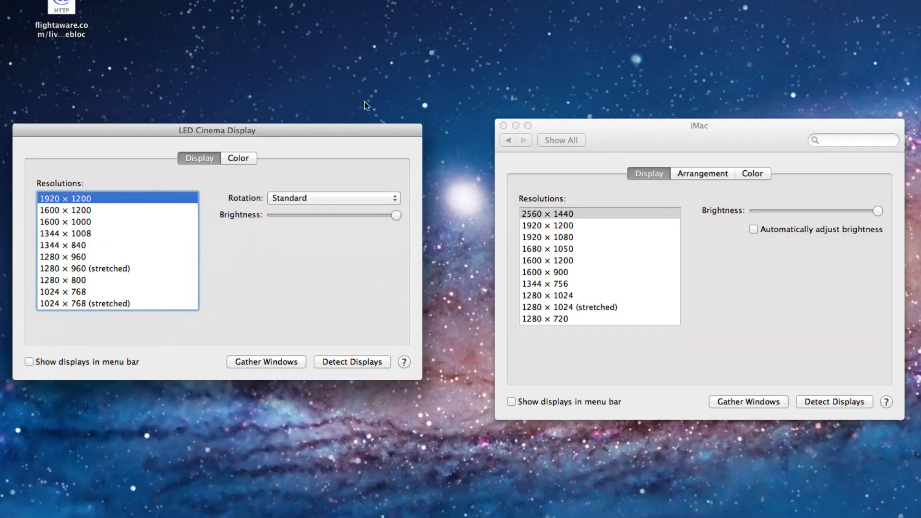
pyautogui.moveTo(270, 165)
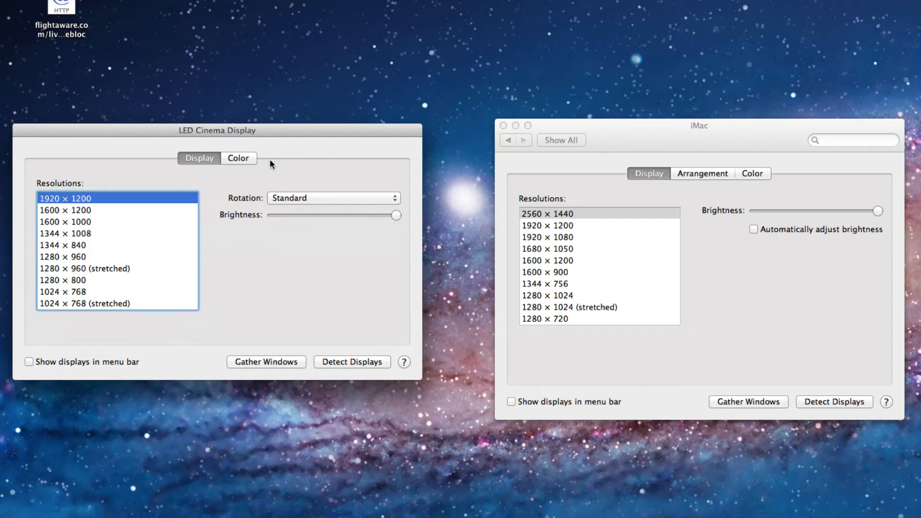
# Switch the iMac window to the Arrangement view showing both displays
pyautogui.click(703, 174)
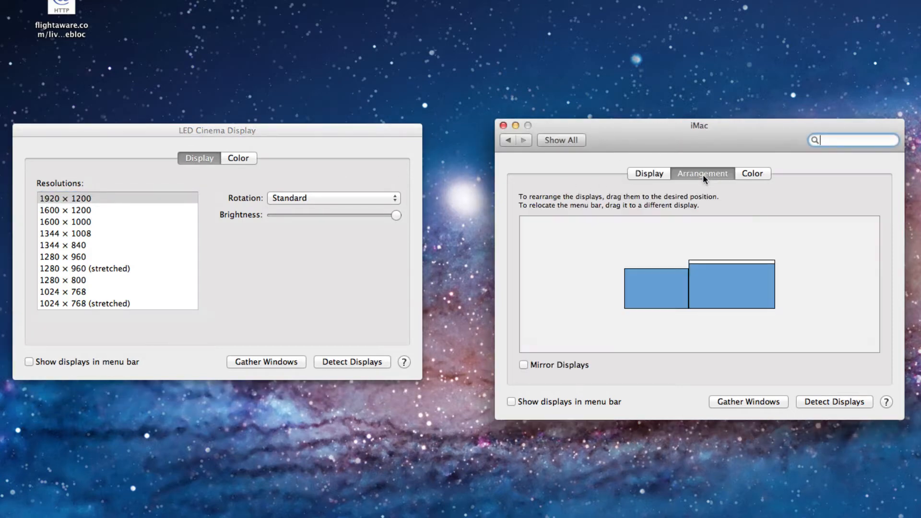
pyautogui.click(730, 285)
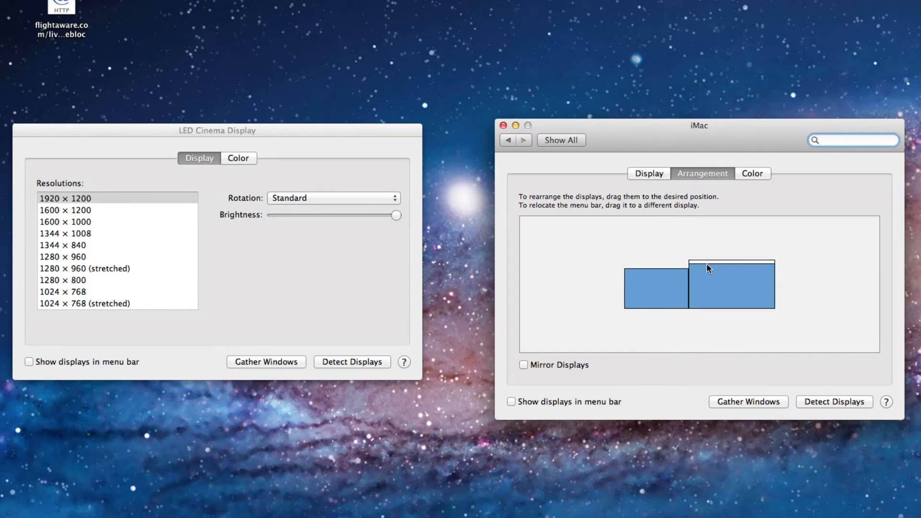
pyautogui.click(852, 140)
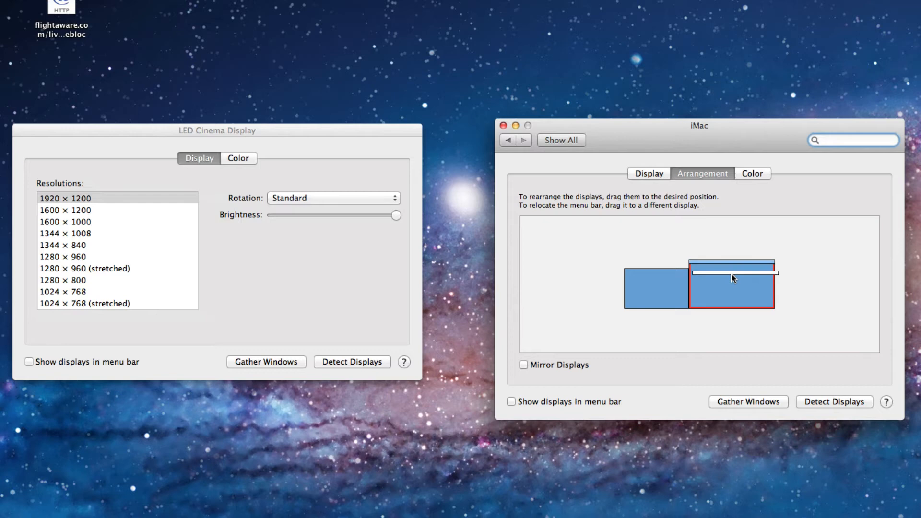
# Move the menu bar onto the LED Cinema Display, then back onto the iMac
pyautogui.moveTo(732, 272); pyautogui.dragTo(656, 272)
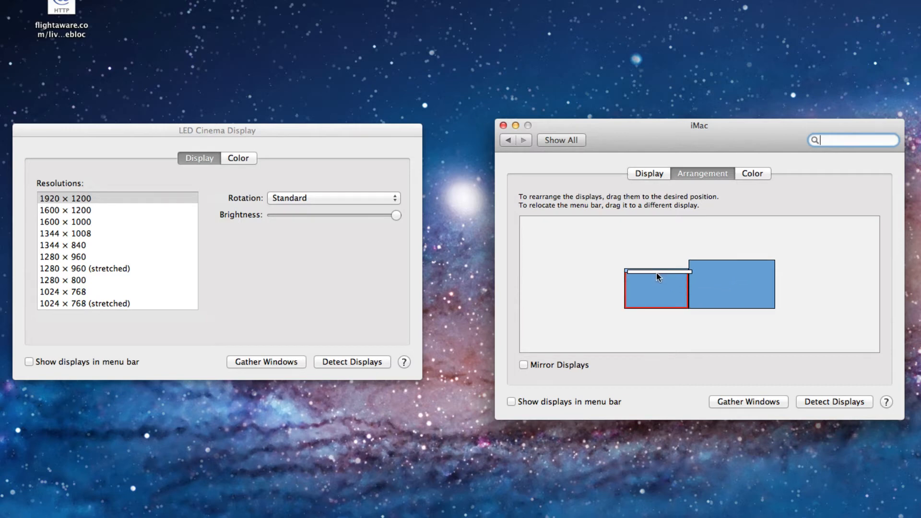
pyautogui.moveTo(656, 271); pyautogui.dragTo(731, 265)
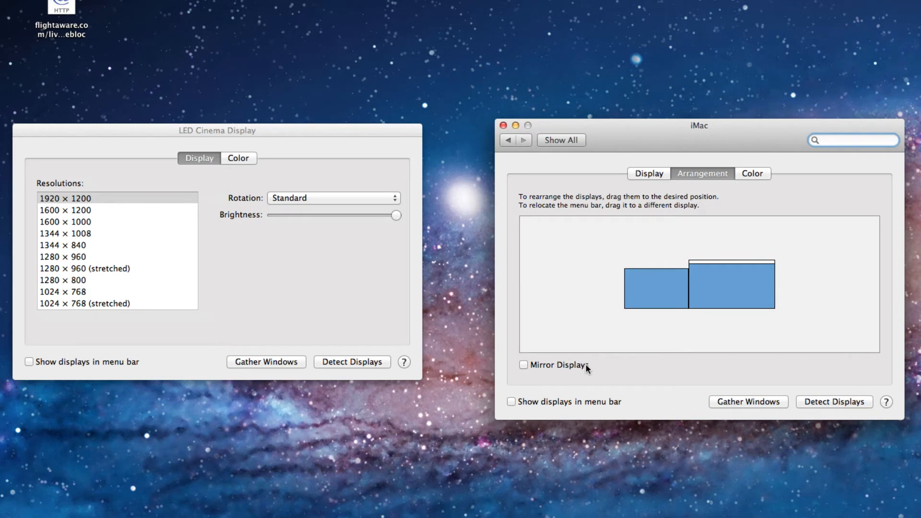
pyautogui.moveTo(576, 372)
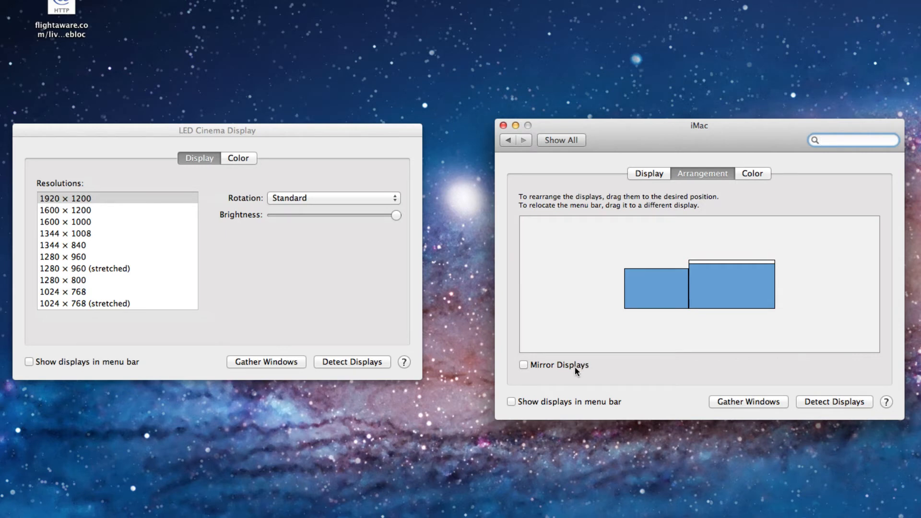